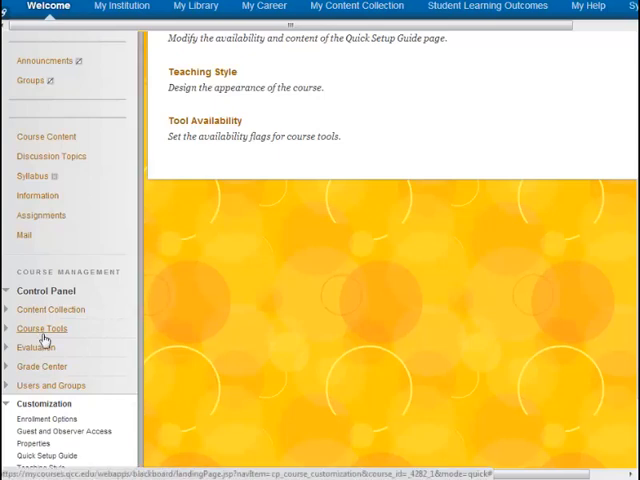
pyautogui.moveTo(45, 335)
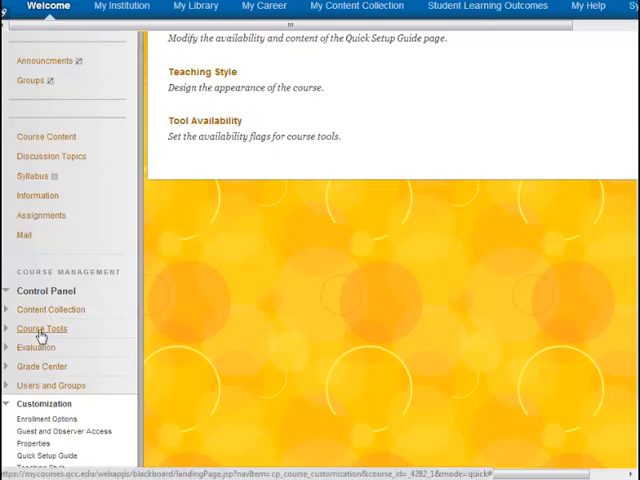
# - Open the course's Customization > Tool Availability page from the Control Panel
pyautogui.click(41, 328)
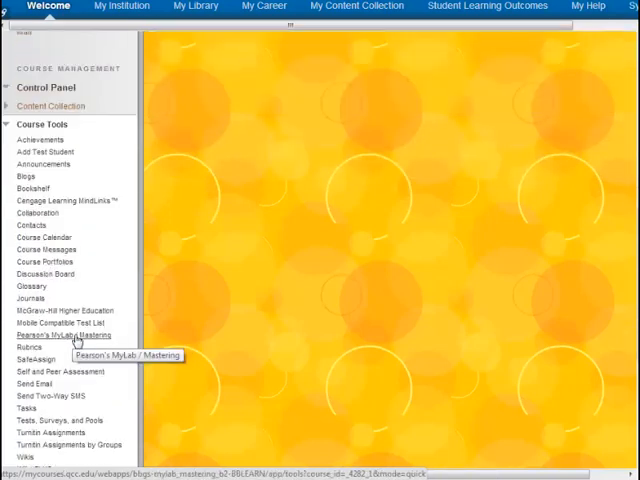
pyautogui.moveTo(42, 261)
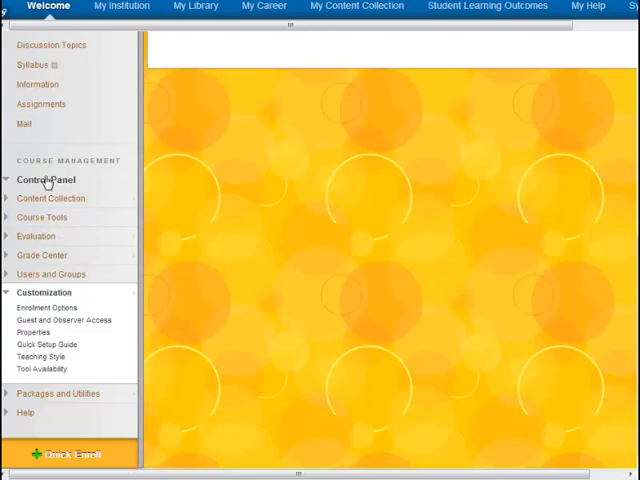
pyautogui.moveTo(44, 292)
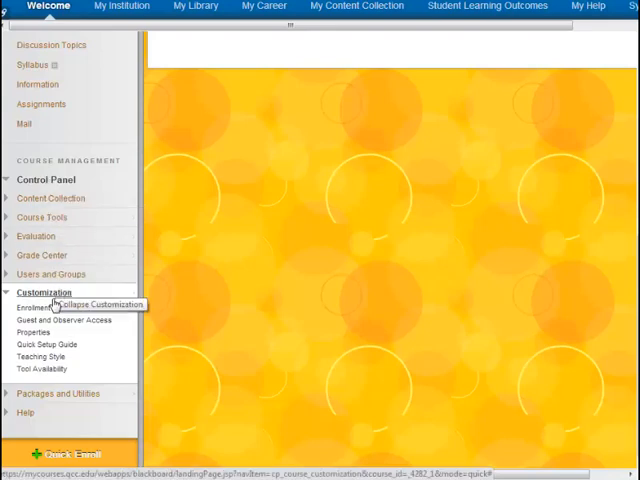
pyautogui.moveTo(35, 305)
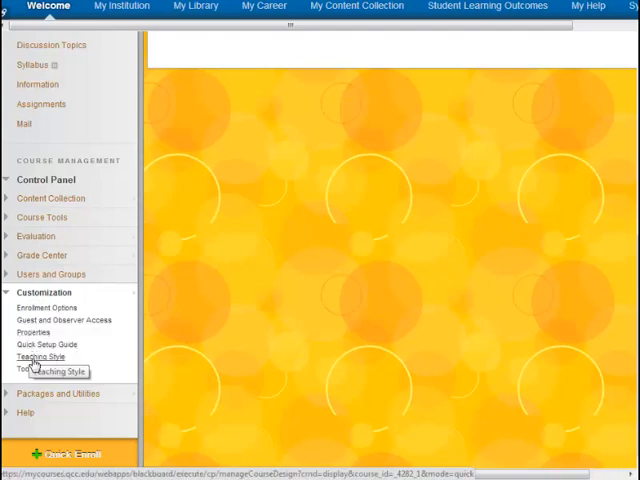
pyautogui.click(38, 378)
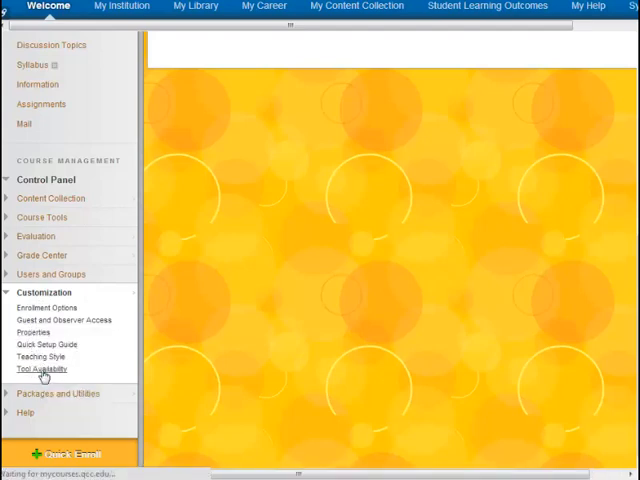
pyautogui.click(49, 367)
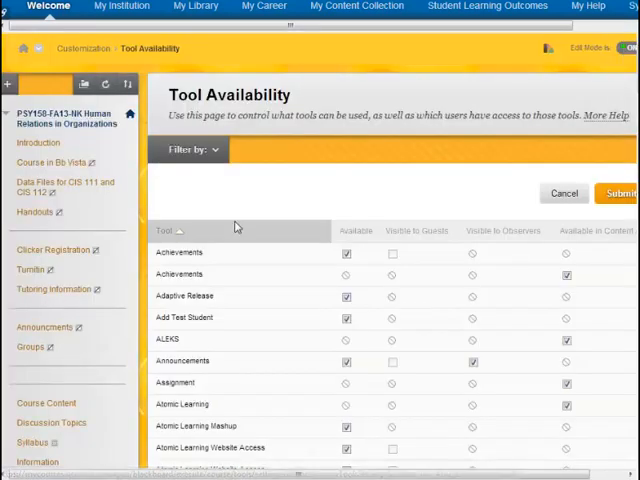
pyautogui.moveTo(256, 175)
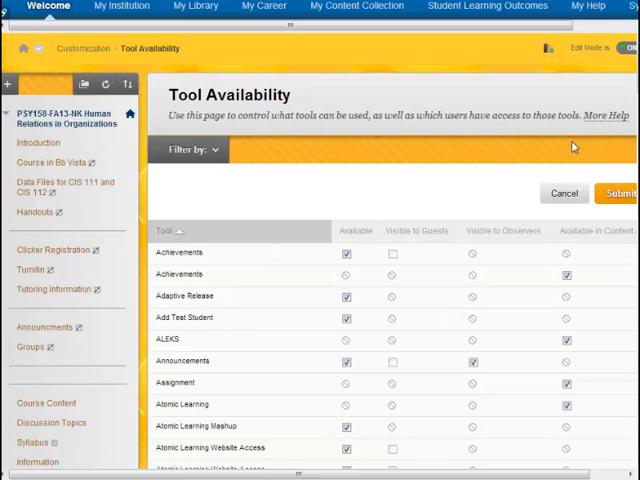
pyautogui.moveTo(573, 147)
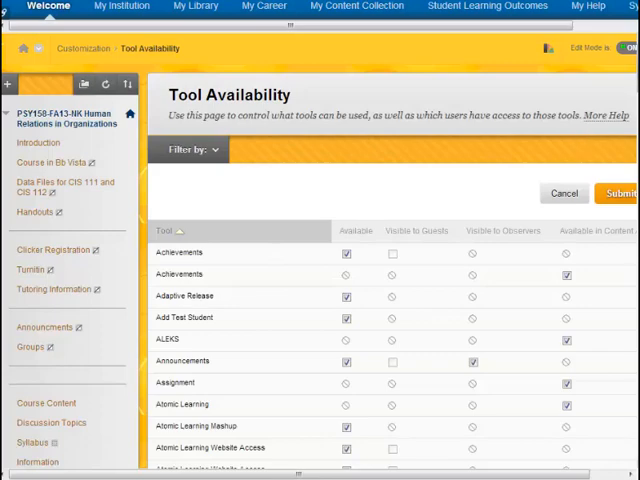
# - Toggle the Achievements Available checkbox off and back on
pyautogui.scroll(-3)
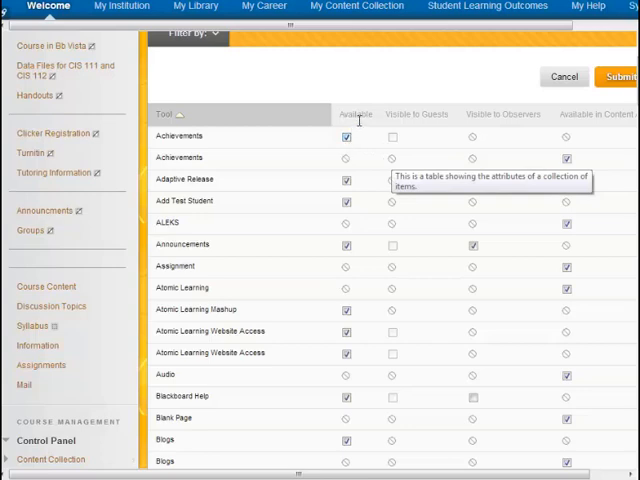
pyautogui.click(345, 136)
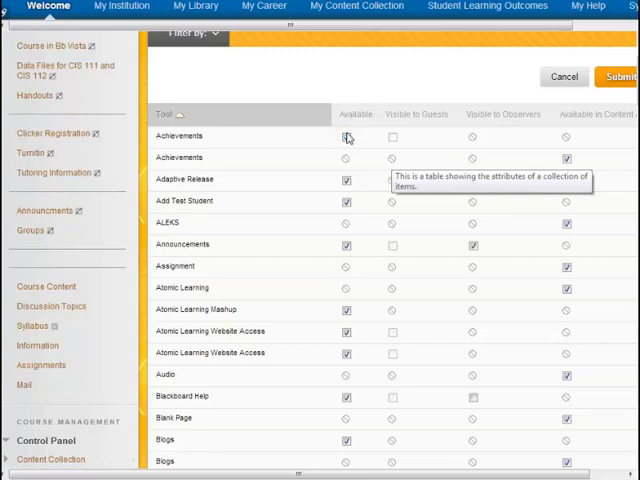
pyautogui.click(346, 136)
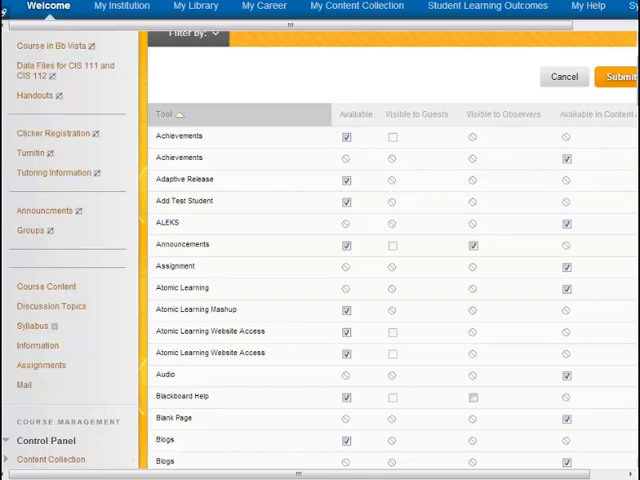
pyautogui.scroll(-3)
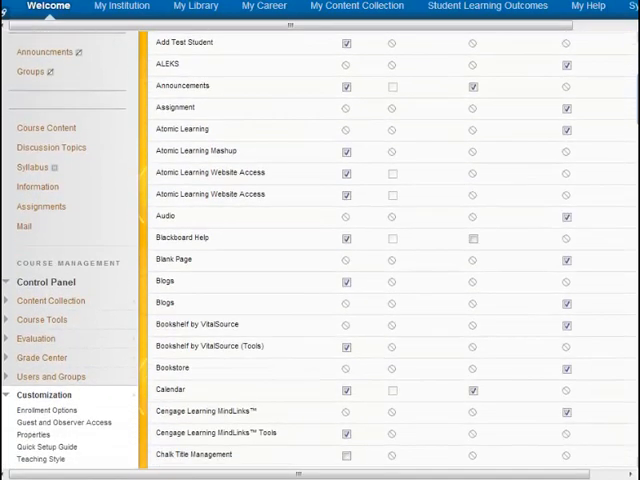
pyautogui.scroll(-3)
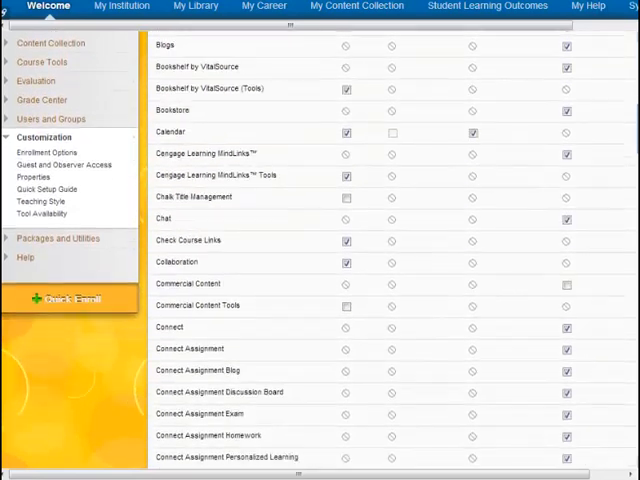
pyautogui.scroll(-3)
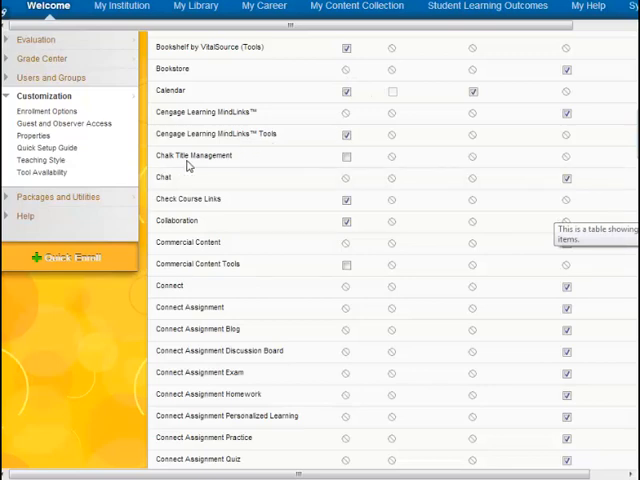
pyautogui.click(347, 156)
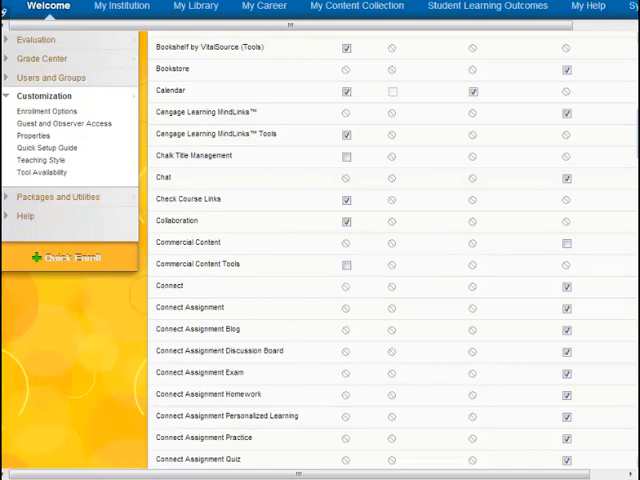
pyautogui.scroll(-3)
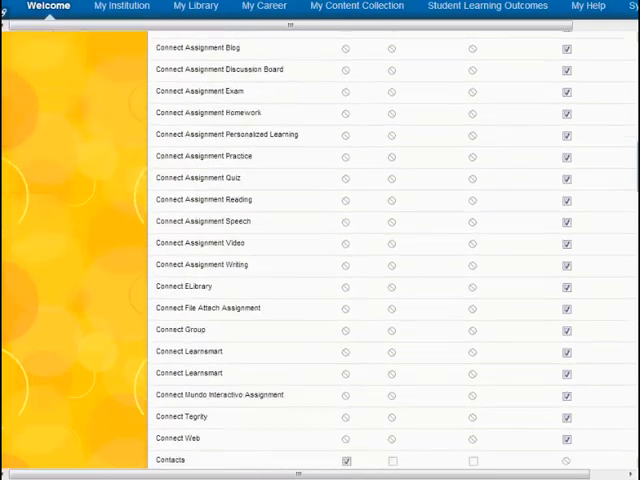
# - Tick Available for Date Management and submit the tool availability changes
pyautogui.scroll(-3)
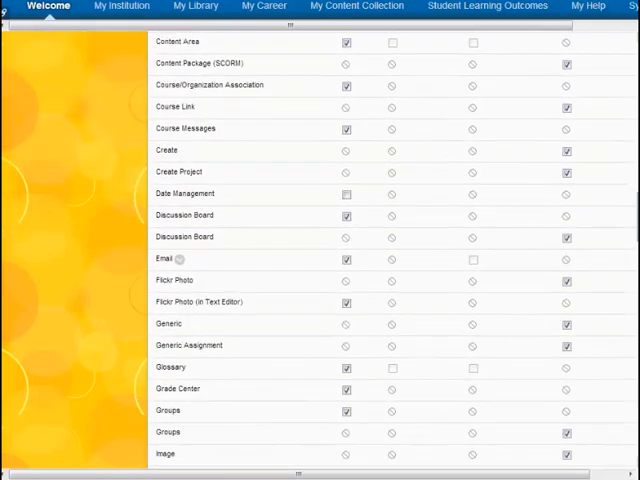
pyautogui.moveTo(315, 195)
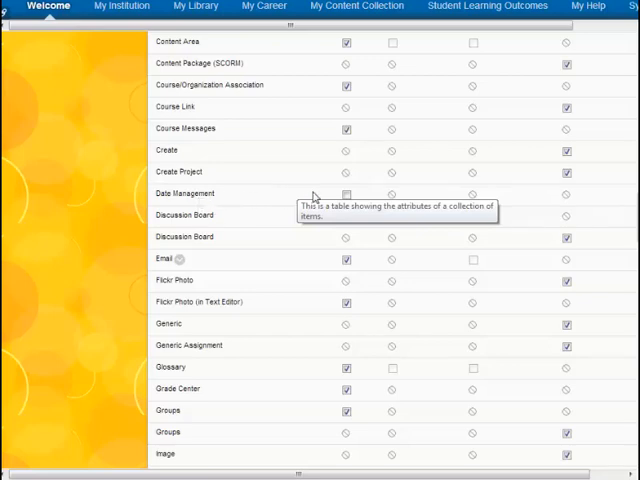
pyautogui.click(346, 194)
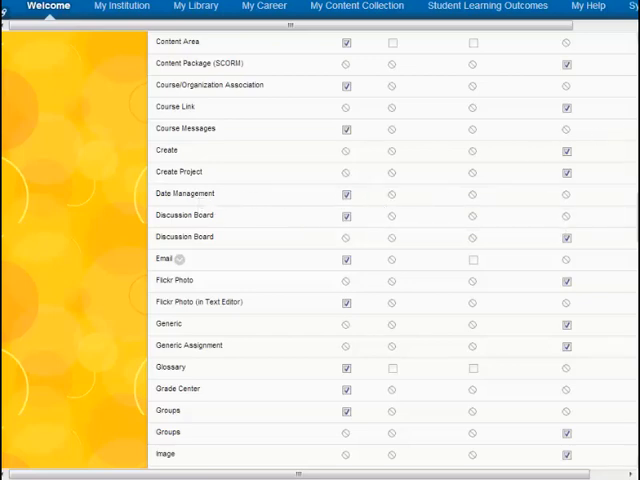
pyautogui.scroll(-3)
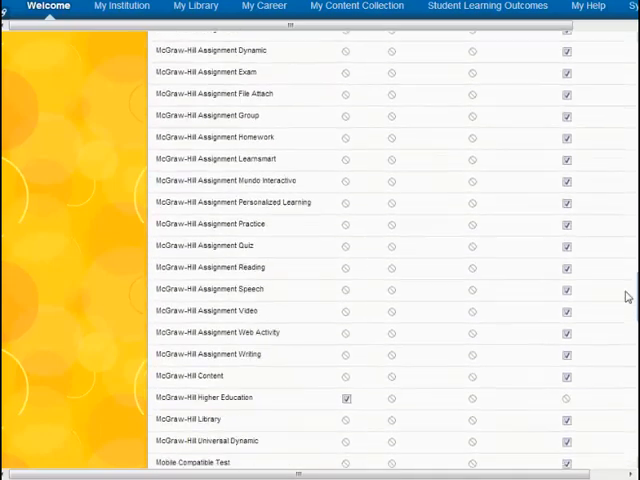
pyautogui.scroll(-3)
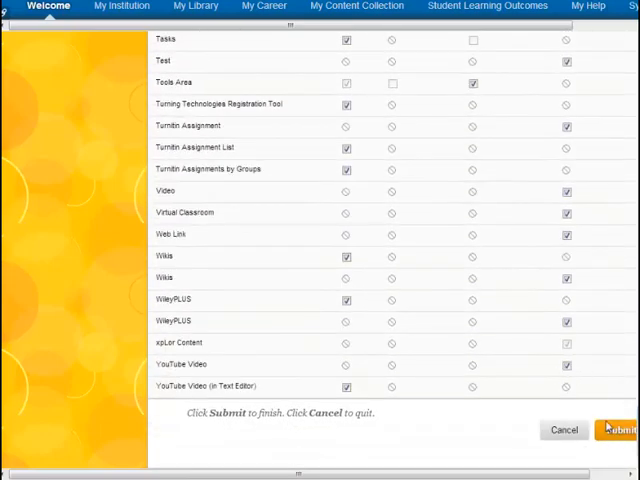
pyautogui.click(620, 431)
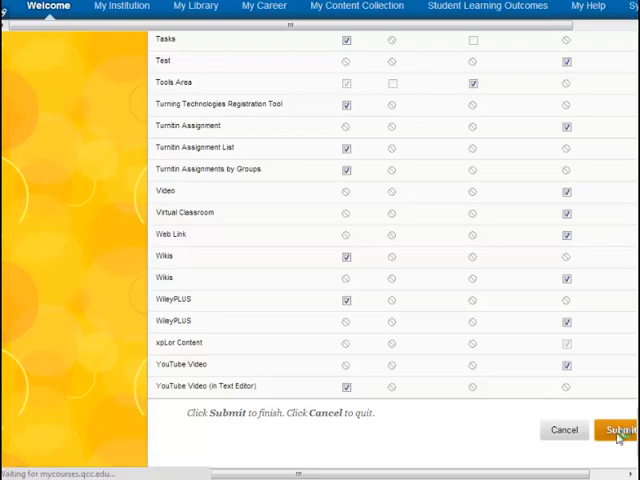
# - Confirm 'Tool settings updated' and expand Course Tools to find Date Management
pyautogui.click(616, 429)
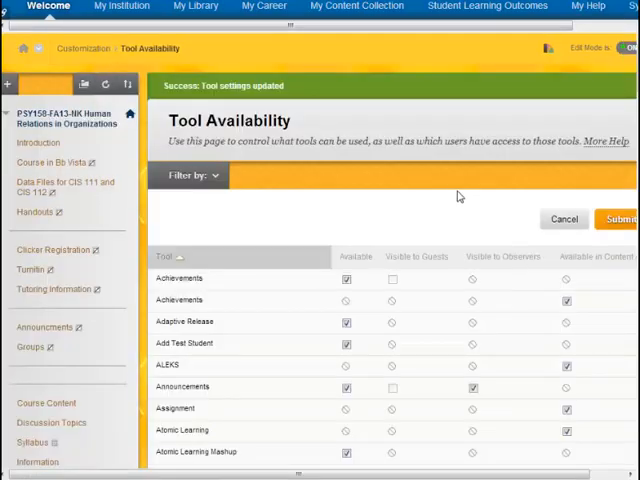
pyautogui.scroll(-3)
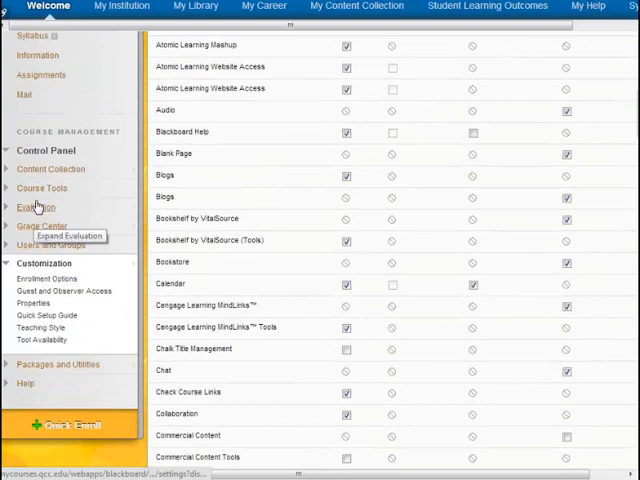
pyautogui.click(41, 188)
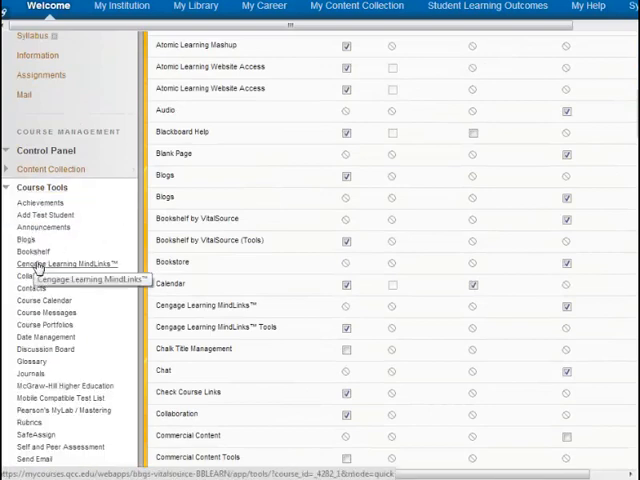